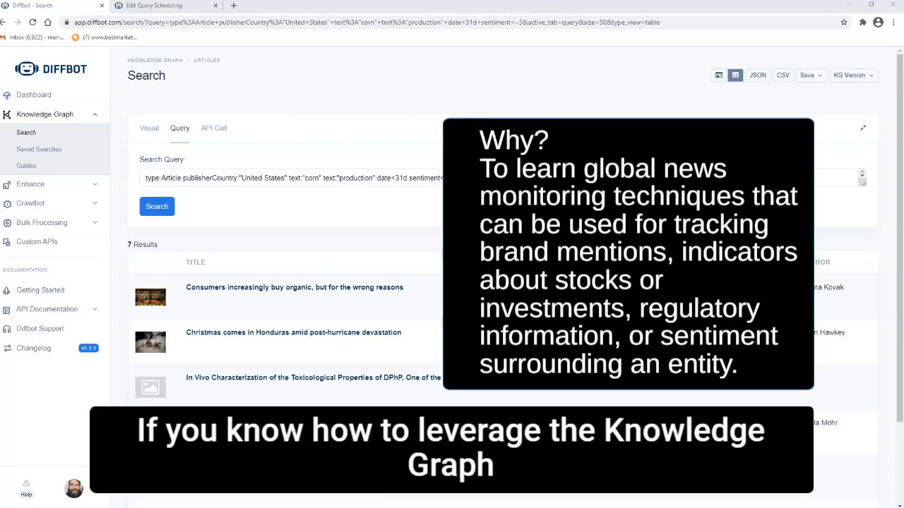
- Copy the API token from Token Details into the scheduler's Diffbot Token field
scroll(down, 3)
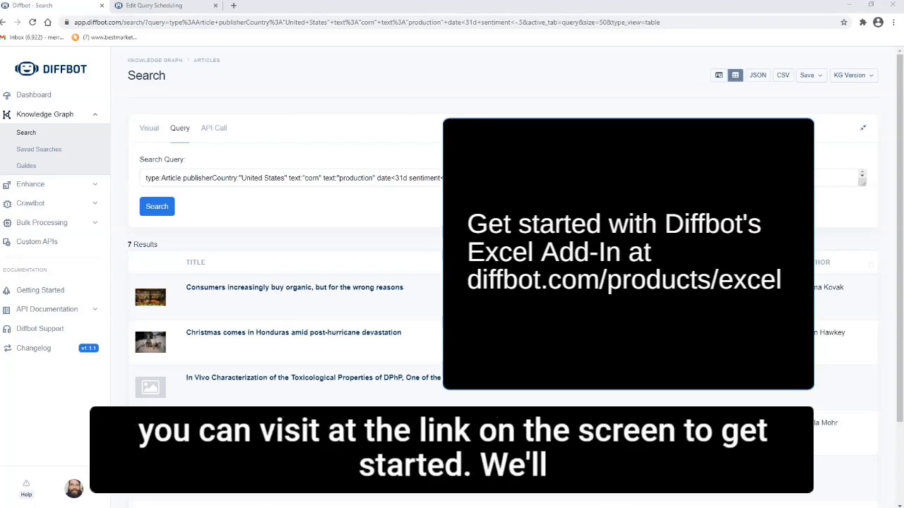
click(161, 5)
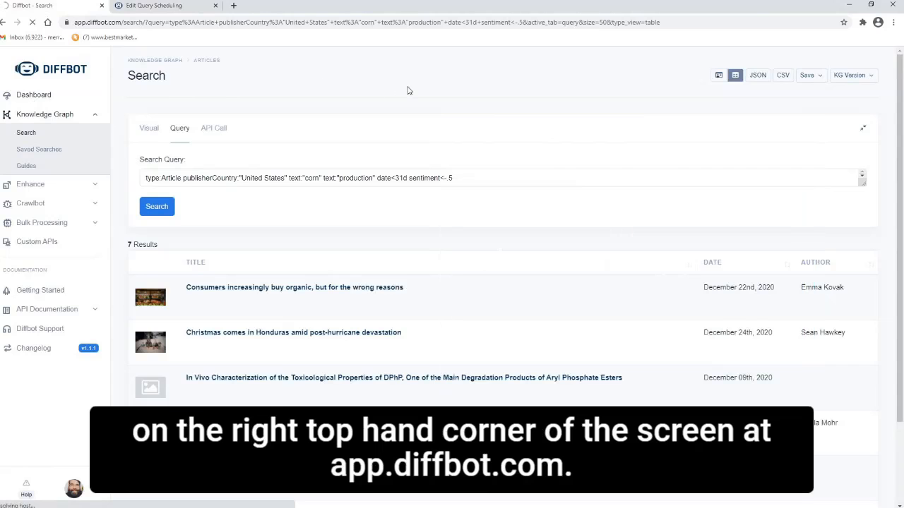
click(33, 95)
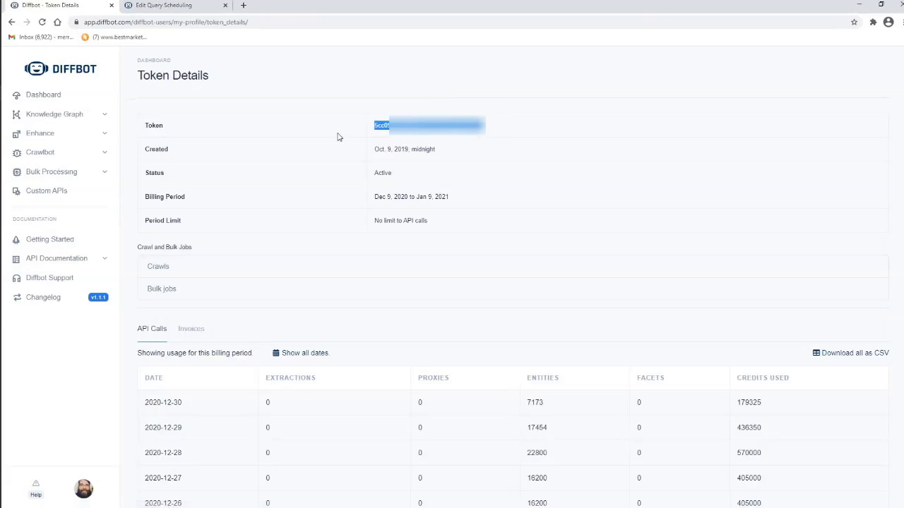
click(169, 5)
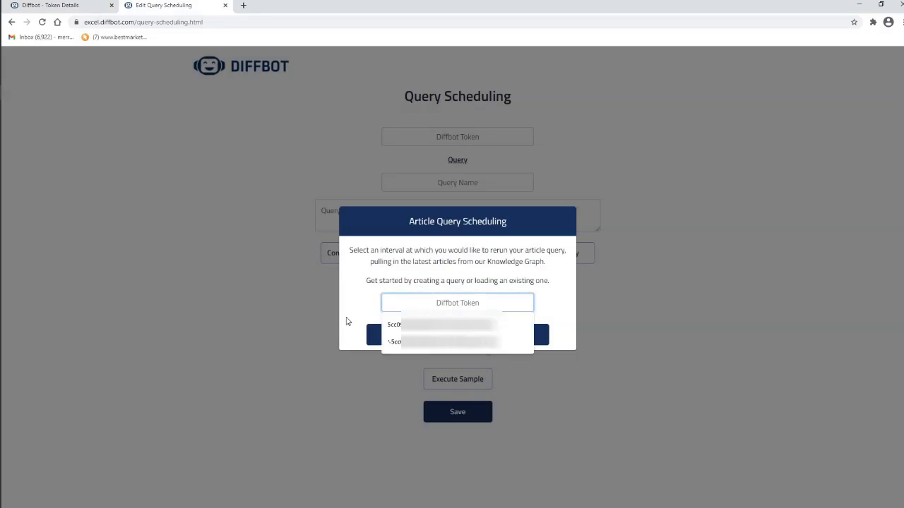
click(395, 325)
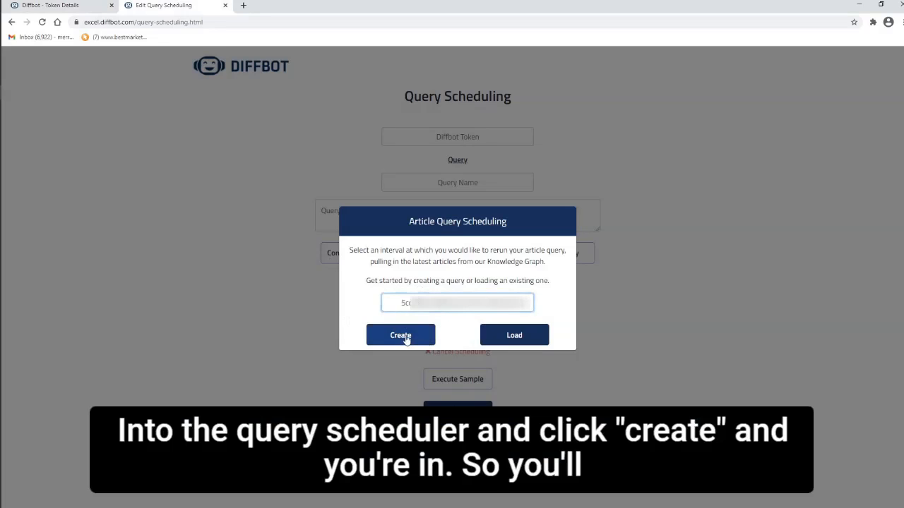
- Create a scheduled query named corn and fill in the saved notification email
click(400, 335)
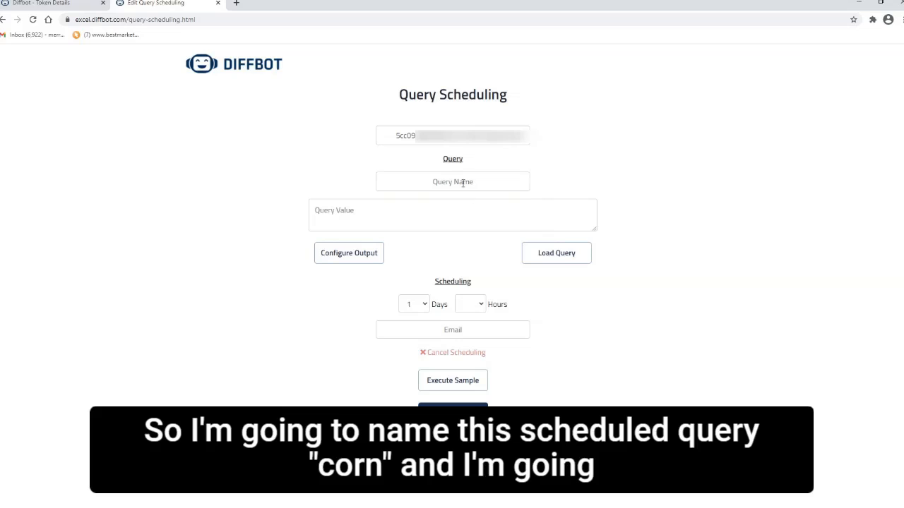
text(corn)
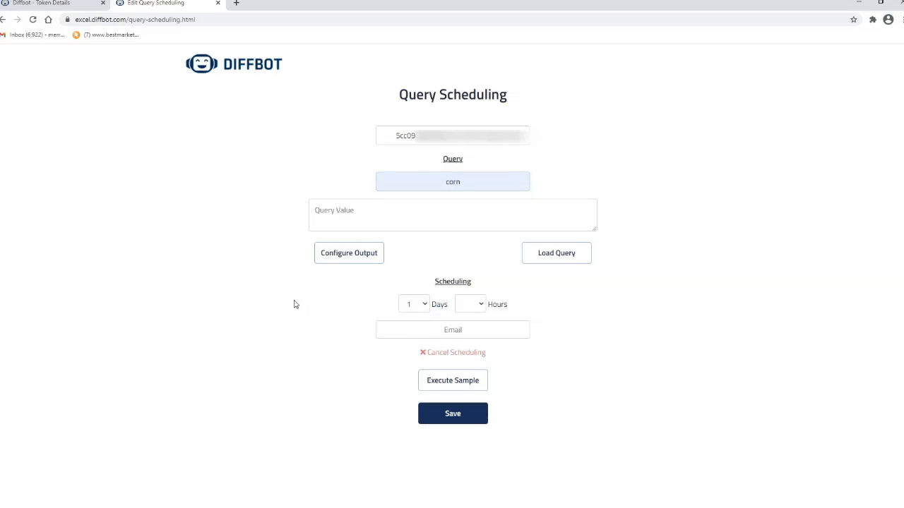
click(452, 329)
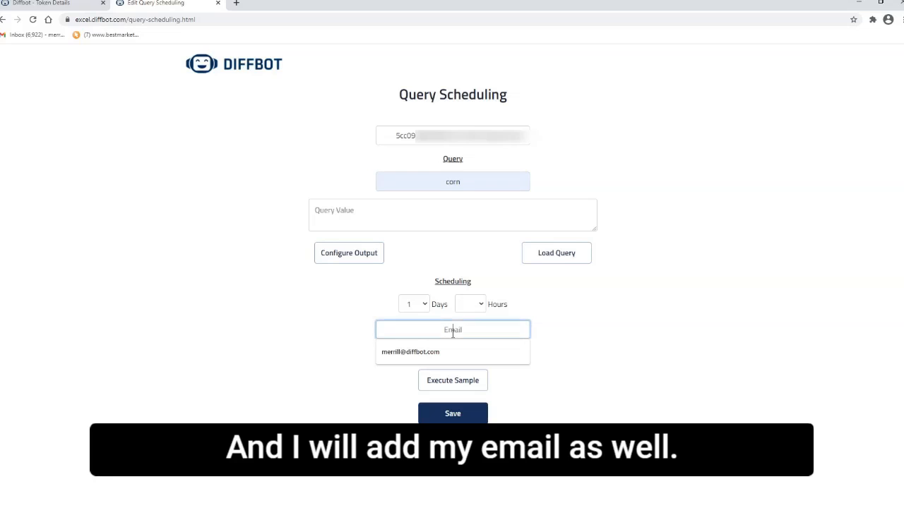
click(409, 351)
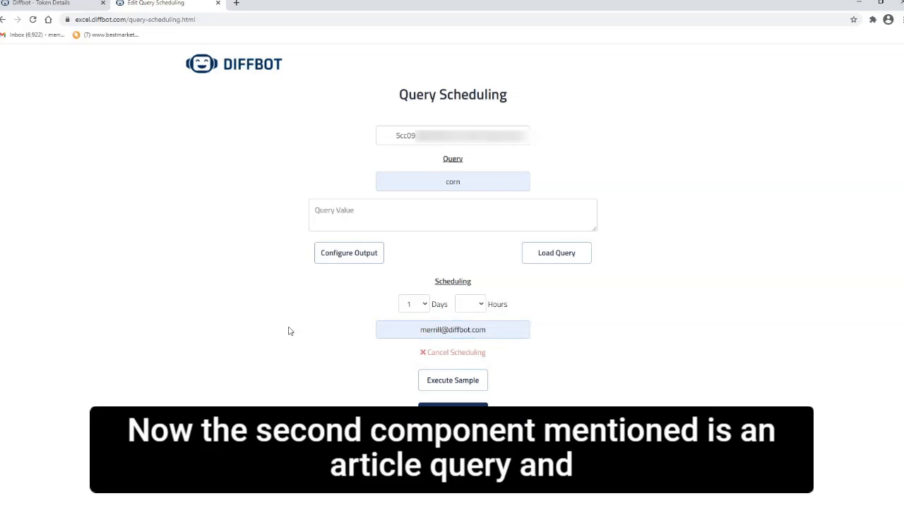
mouse_move(288, 324)
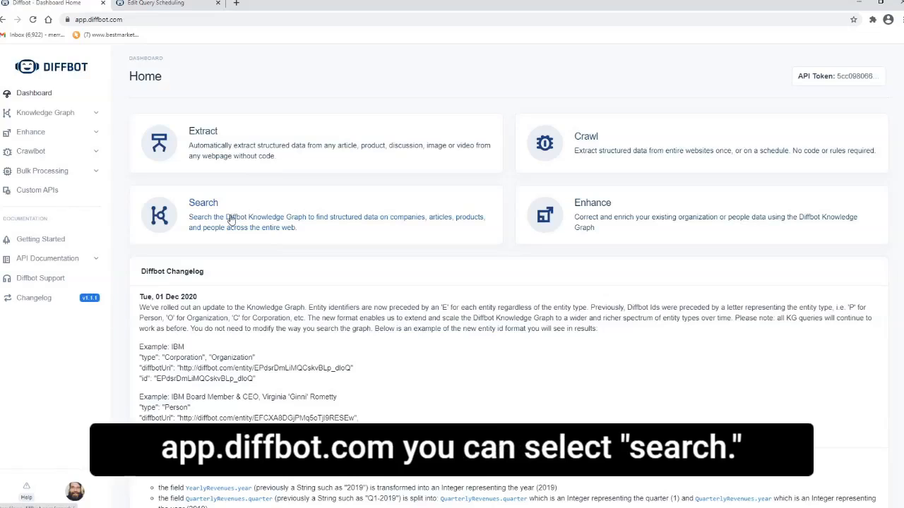
- Open Knowledge Graph Search in the Visual builder with Article as the entity type
click(203, 202)
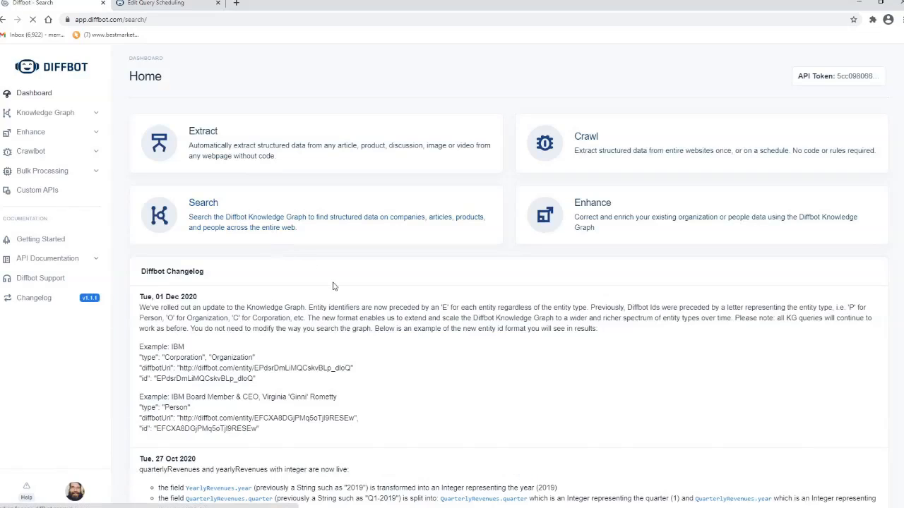
click(203, 215)
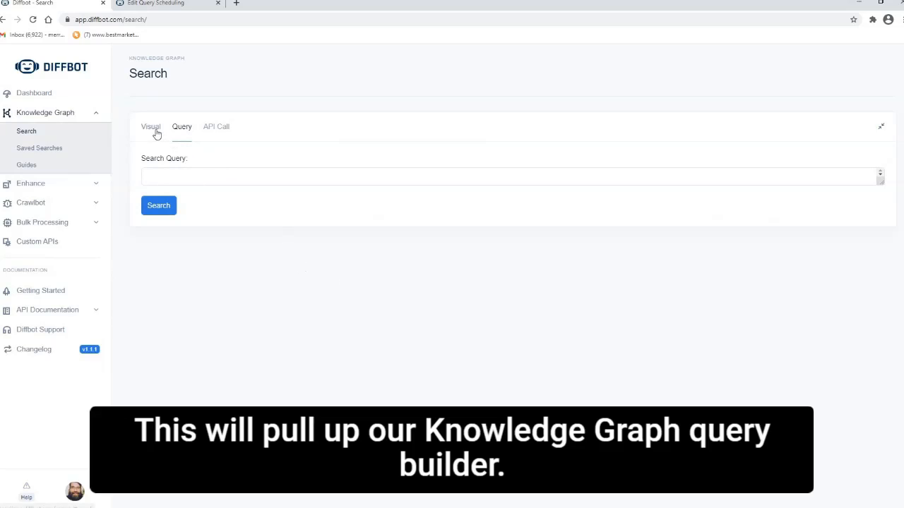
click(150, 126)
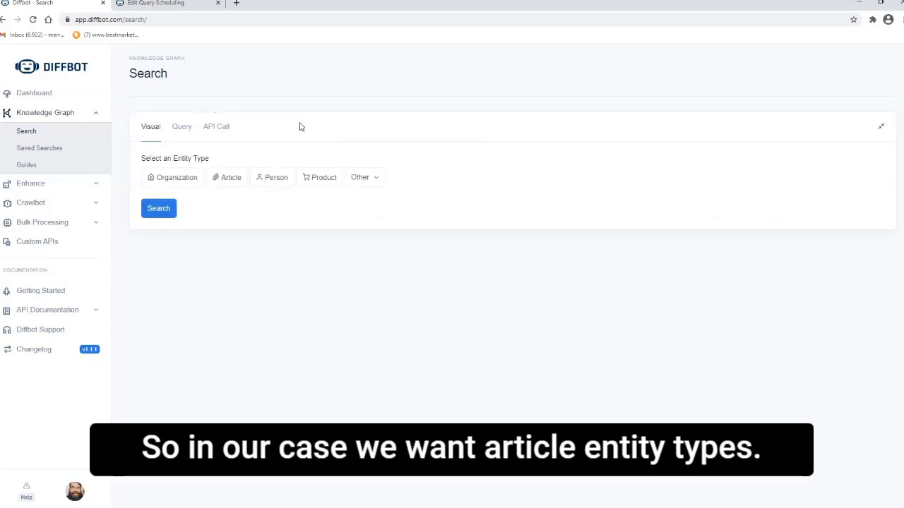
click(226, 177)
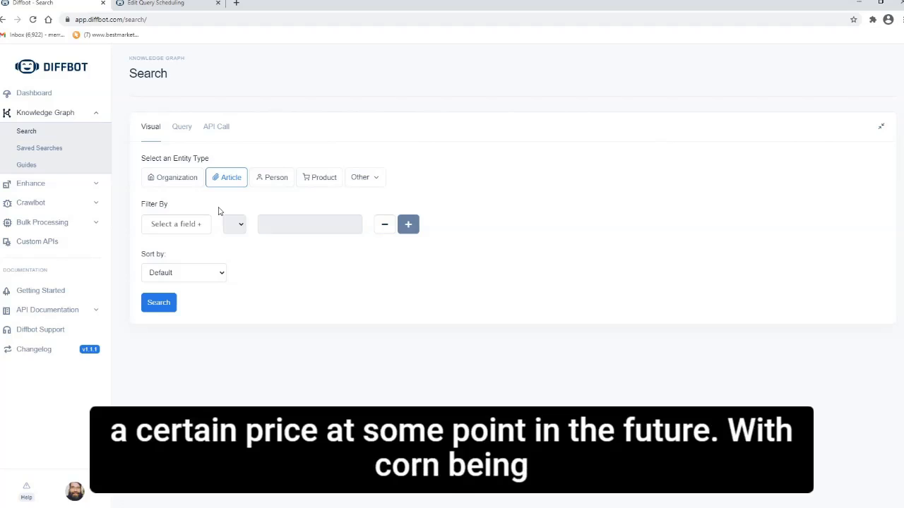
mouse_move(228, 192)
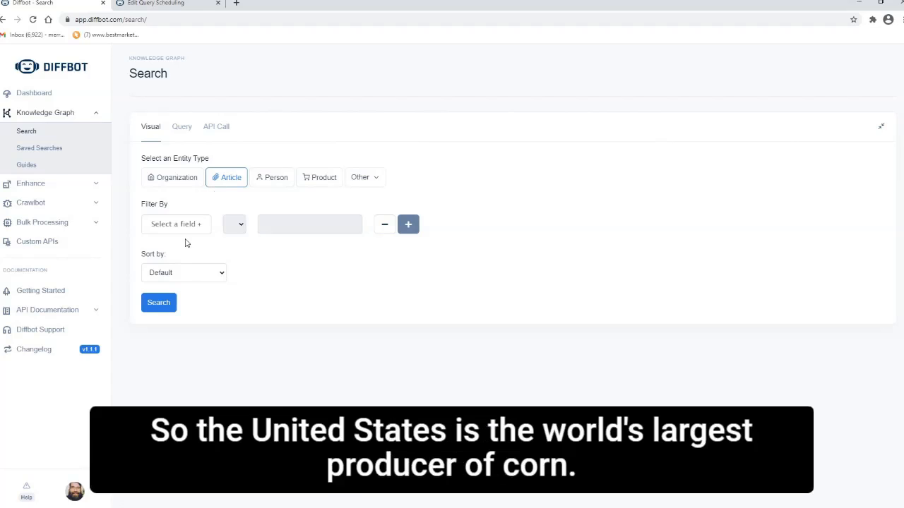
- Filter articles to publisherCountry United States and text containing corn, then search
click(176, 224)
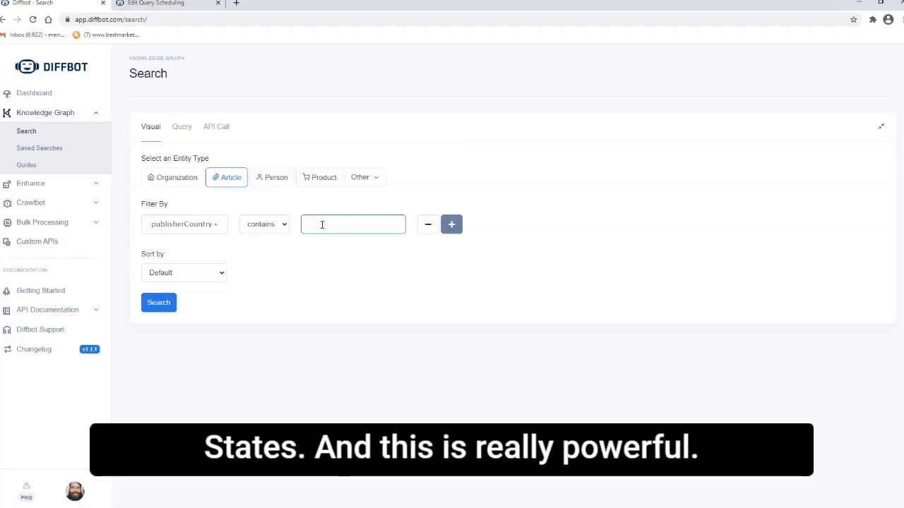
text(United States)
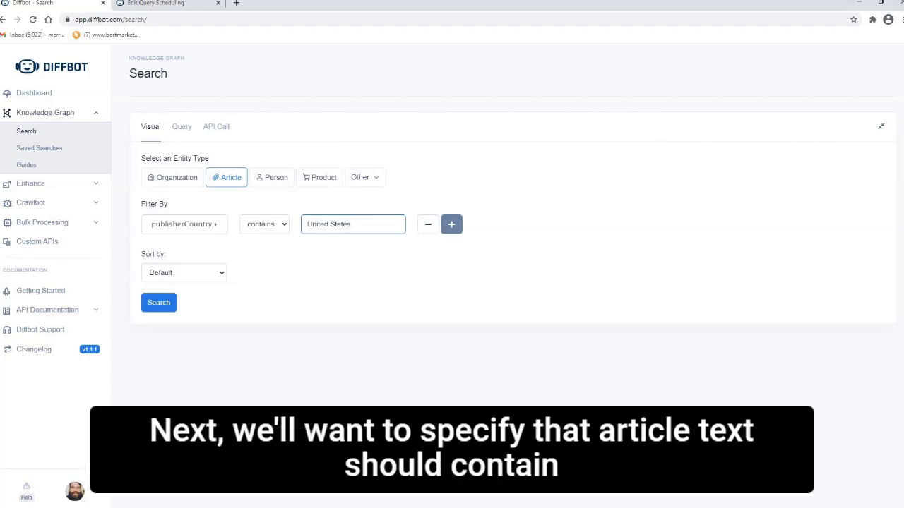
click(451, 224)
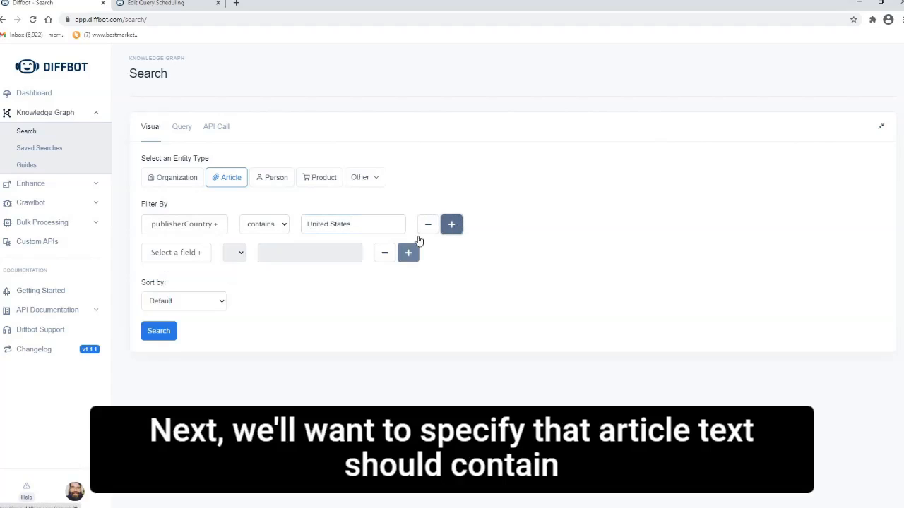
click(176, 252)
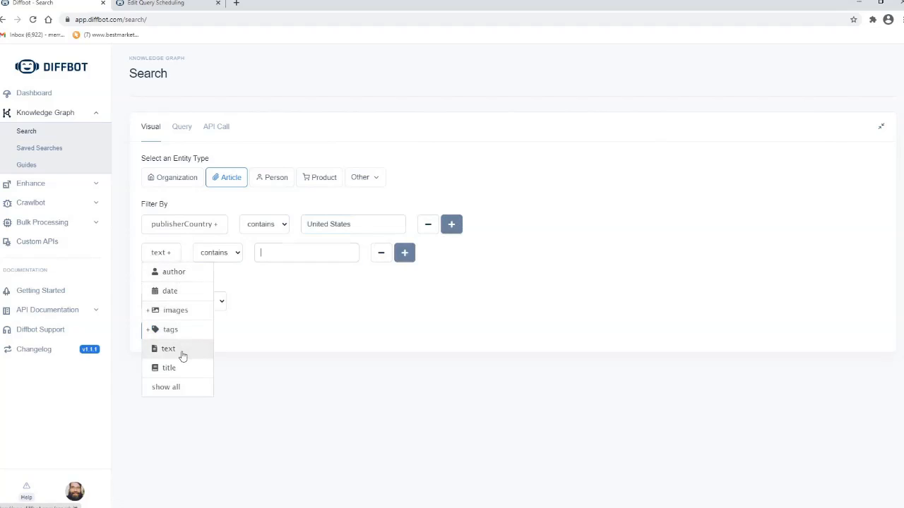
text(com)
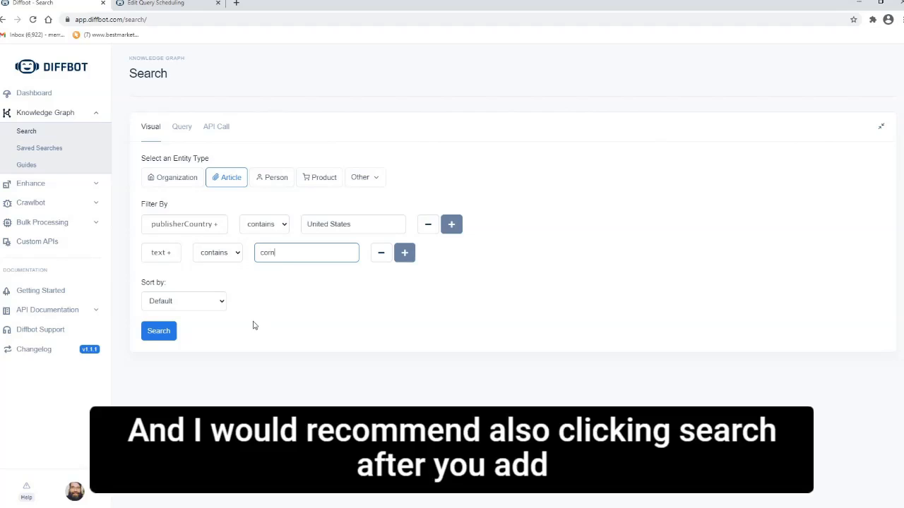
click(158, 331)
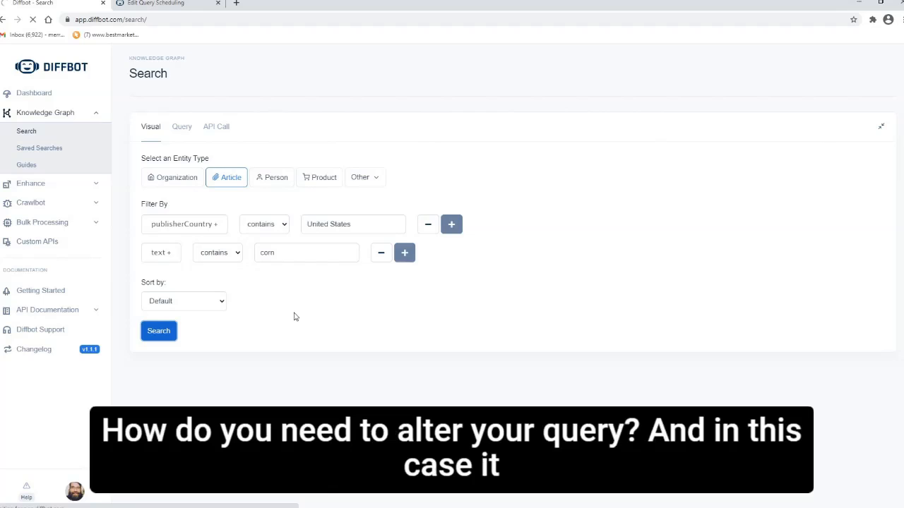
- Run the search, then add a tags.label filter for 'futures market'
click(158, 330)
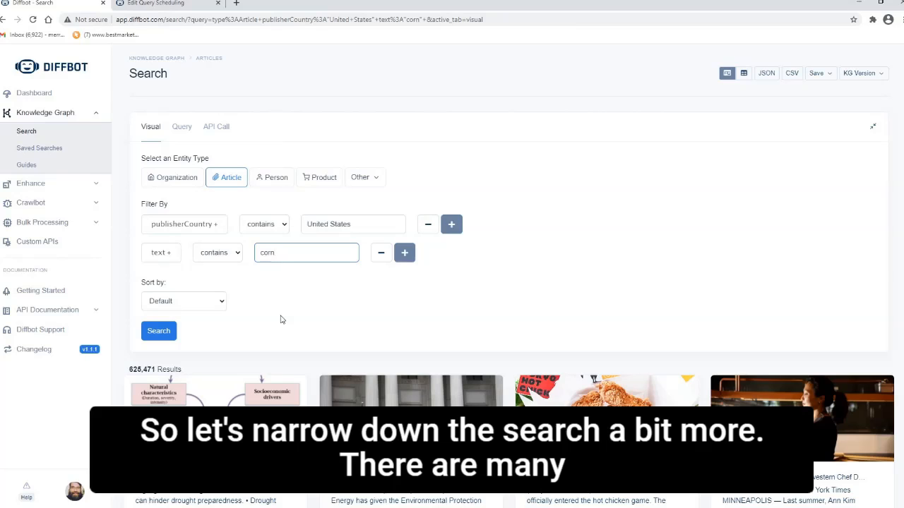
click(404, 252)
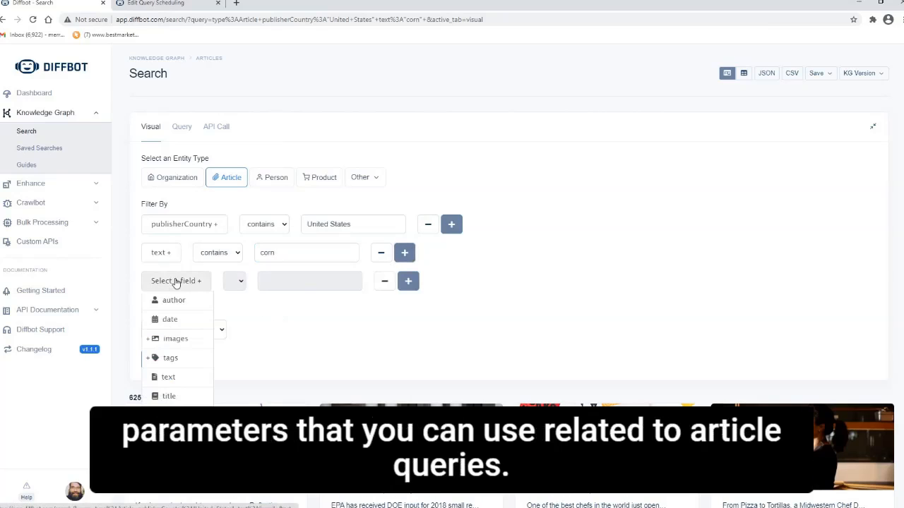
scroll(down, 3)
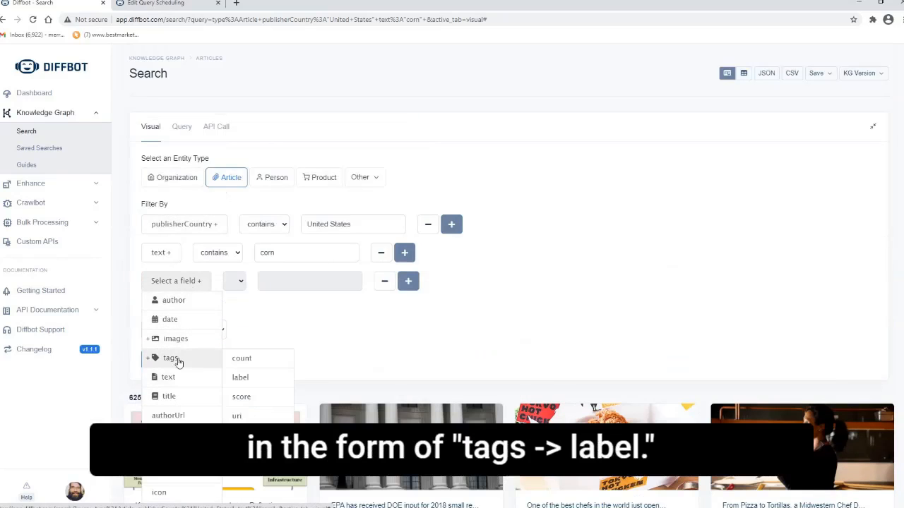
click(240, 377)
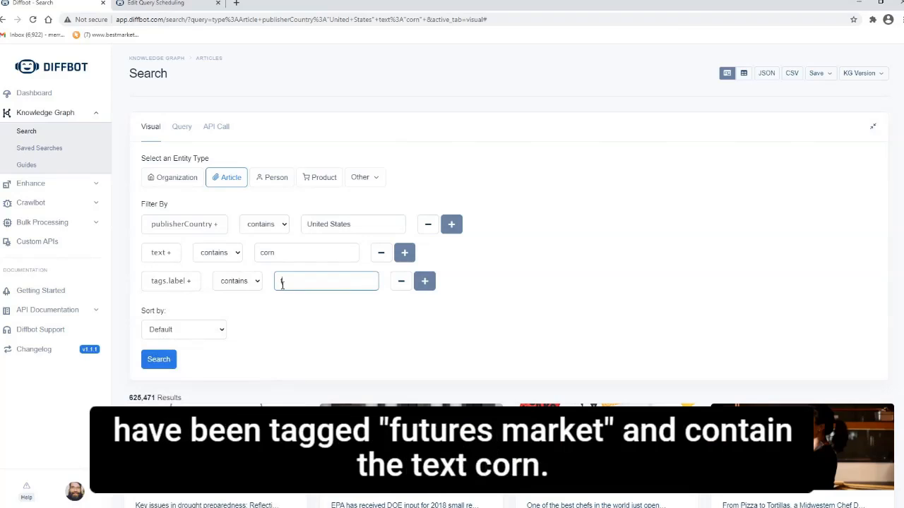
text(futures market)
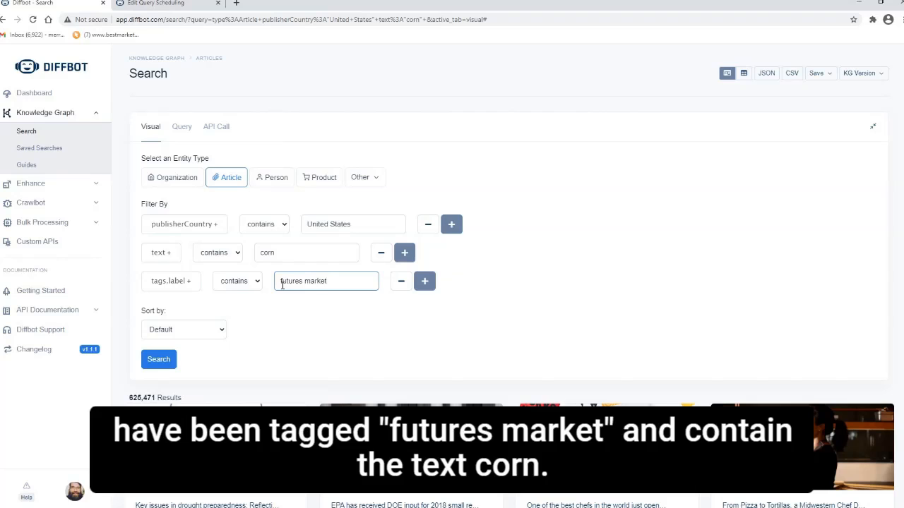
click(158, 359)
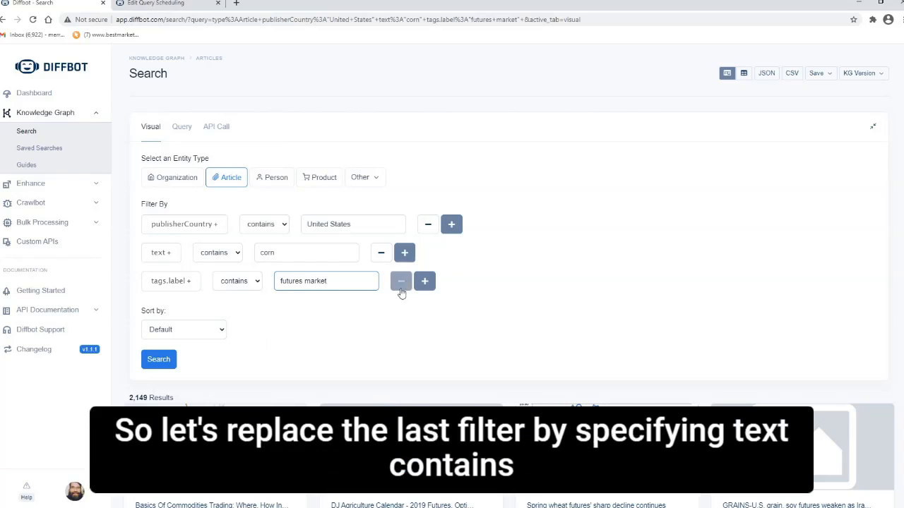
- Change the third filter to text containing 'production' and rerun the search
click(401, 281)
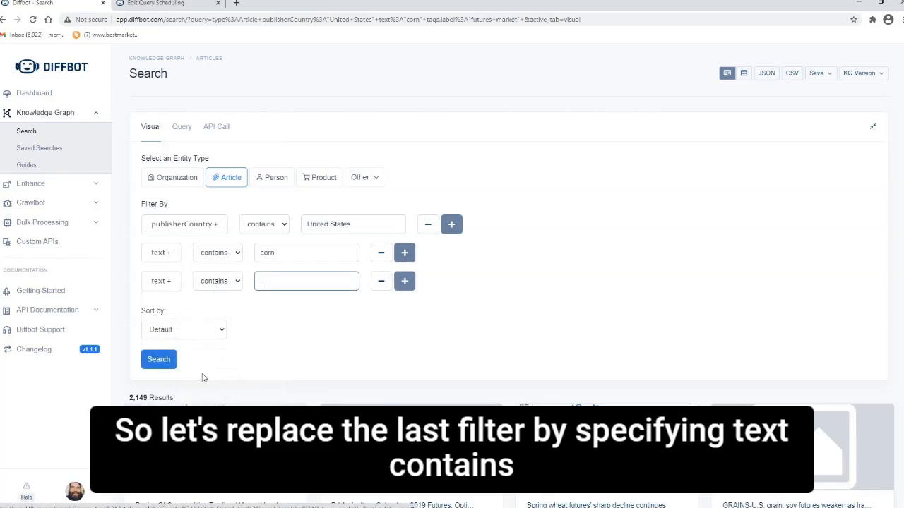
text(production)
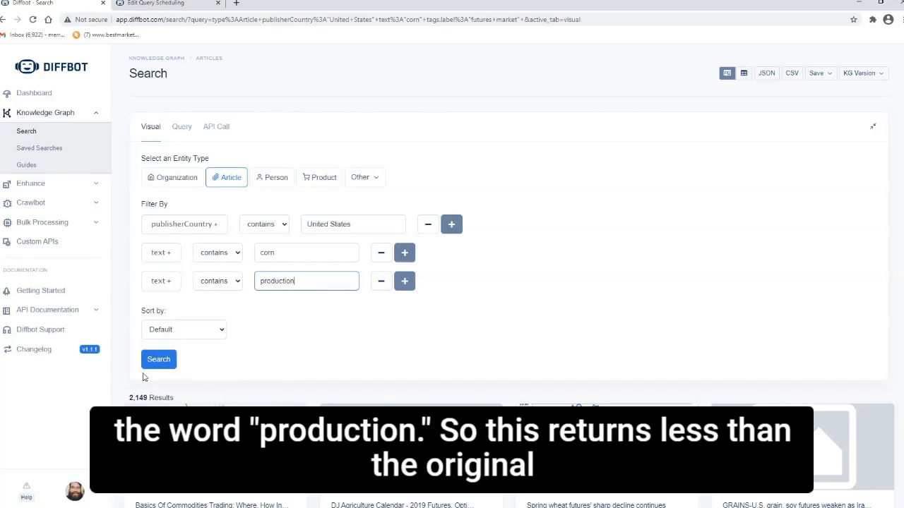
click(158, 359)
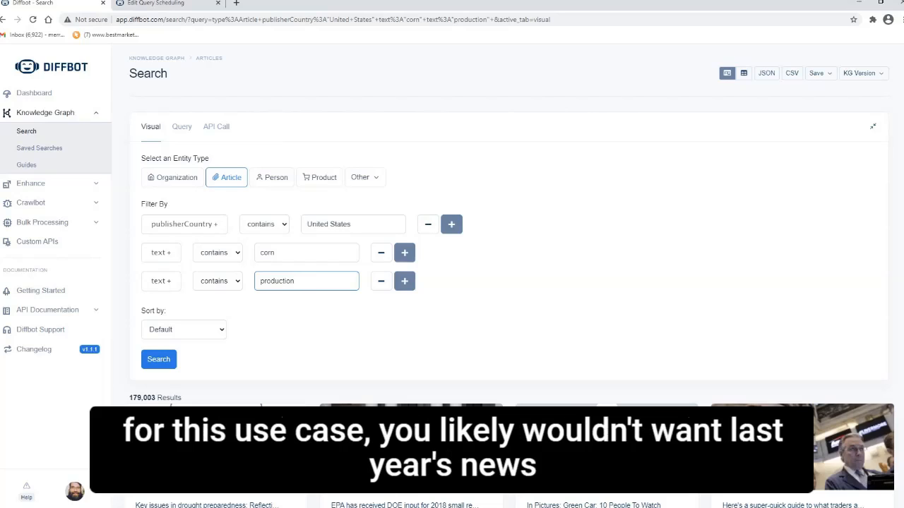
- Add a date filter for articles after December 1, 2020, and rerun the search
click(404, 281)
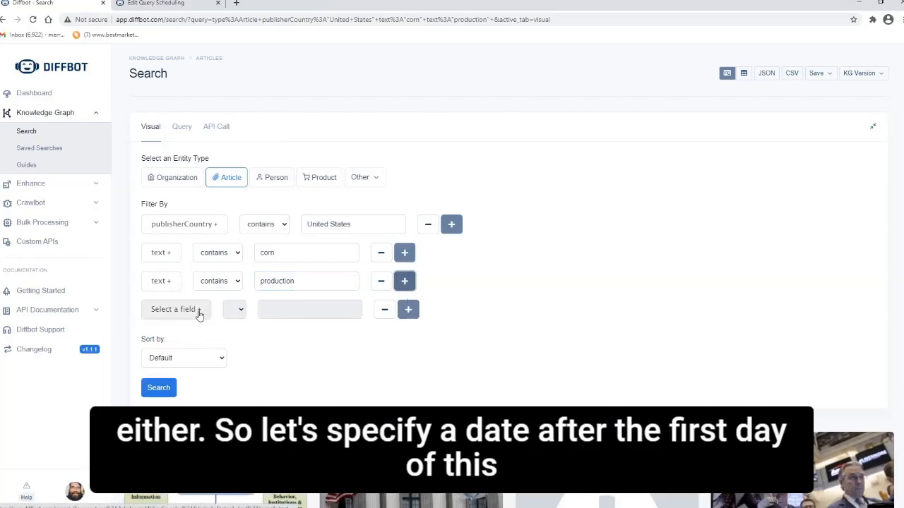
click(175, 309)
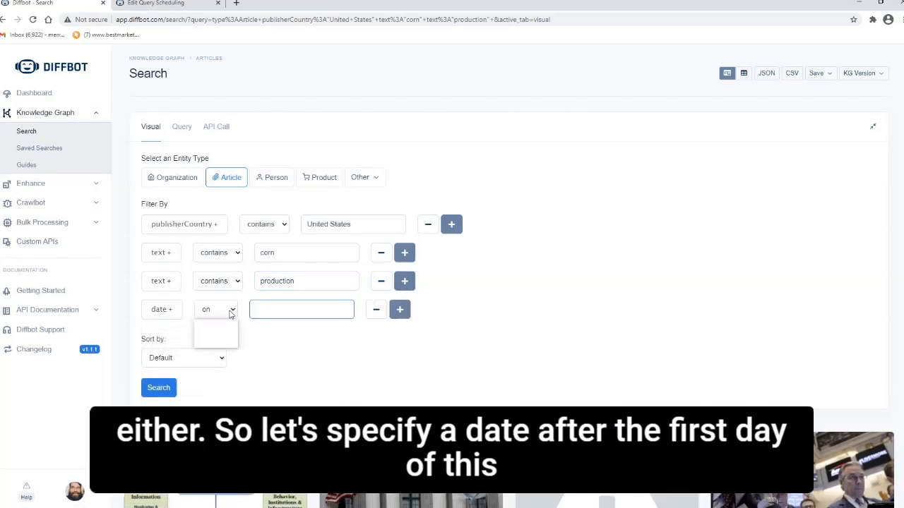
click(215, 310)
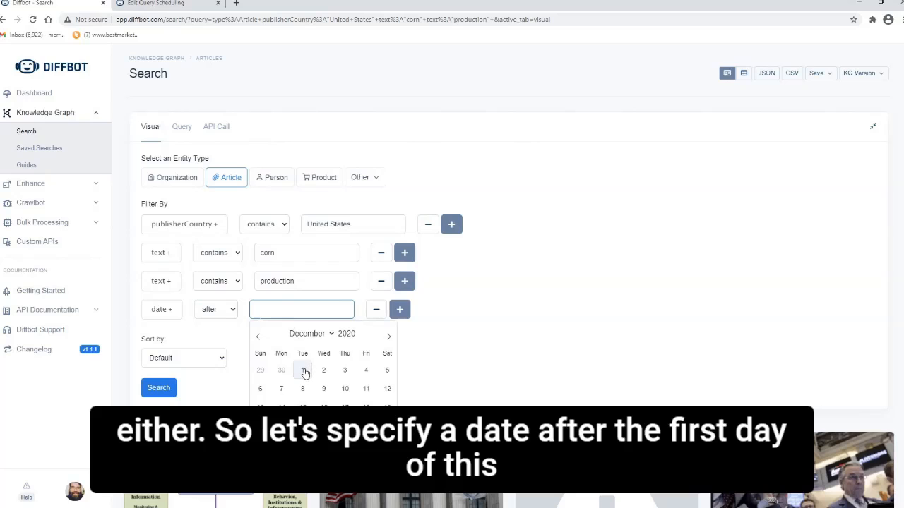
click(302, 370)
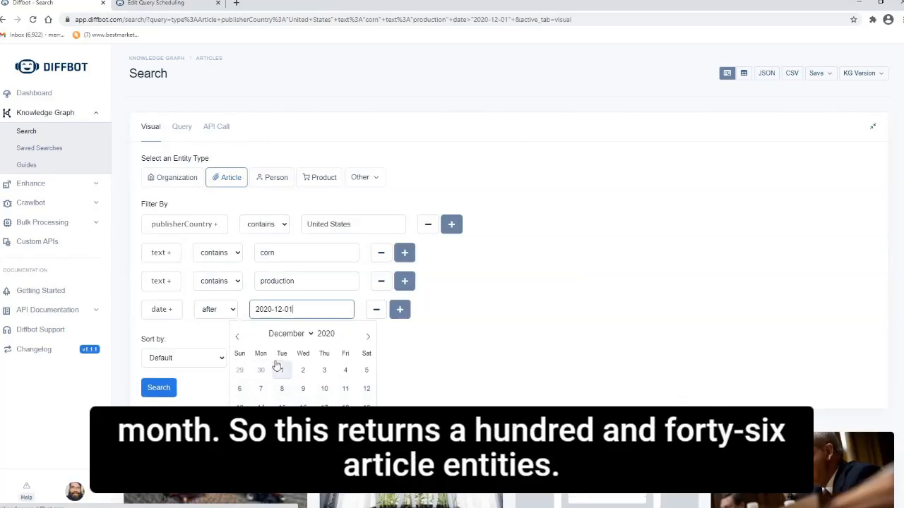
click(420, 367)
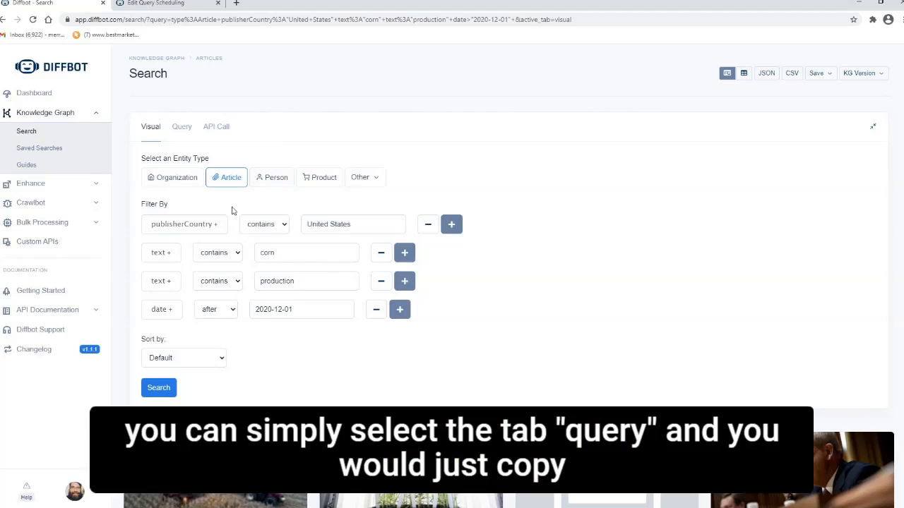
- In the text query, use date<31d, append sentiment<-.5, and search
click(181, 126)
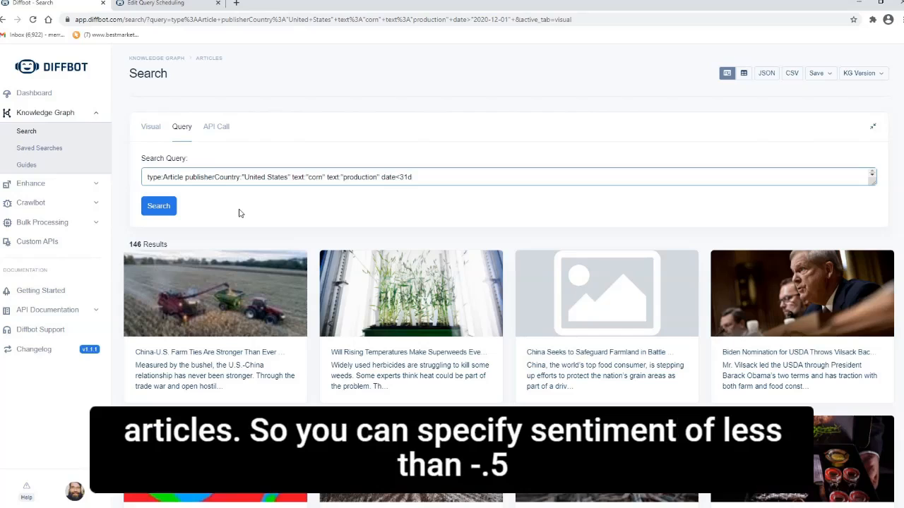
text(sentiment<)
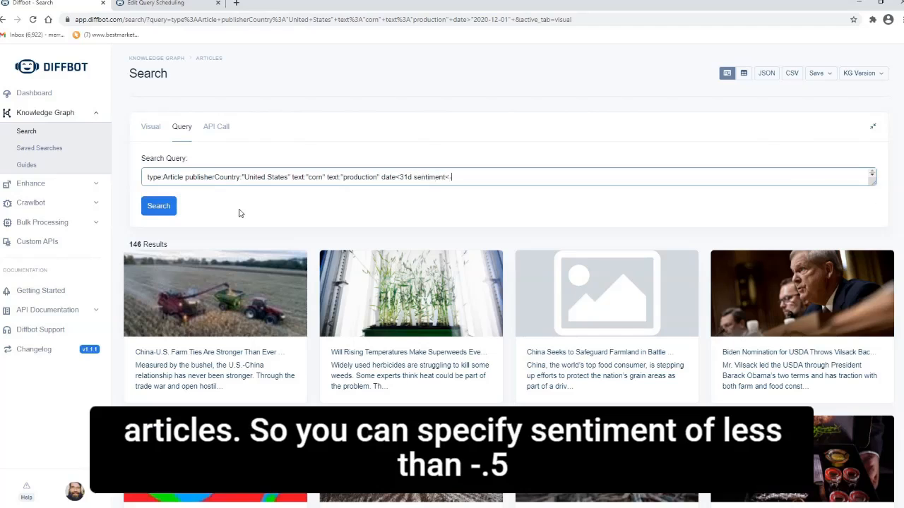
text(-.5)
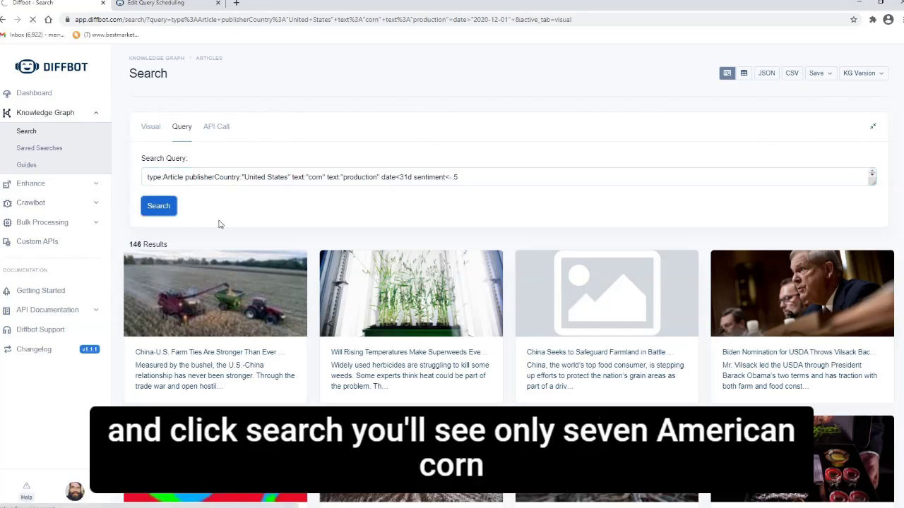
click(158, 205)
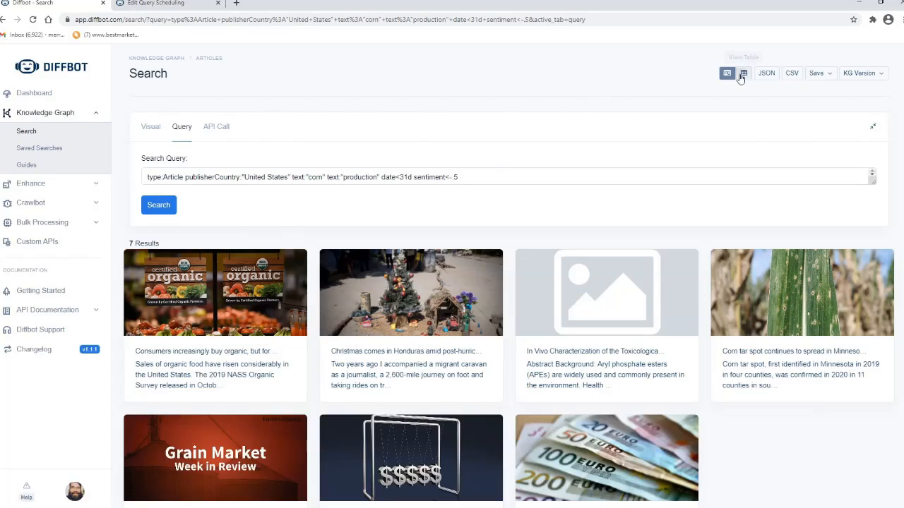
- Switch to table view and scroll across the seven articles' titles, dates and authors
click(741, 73)
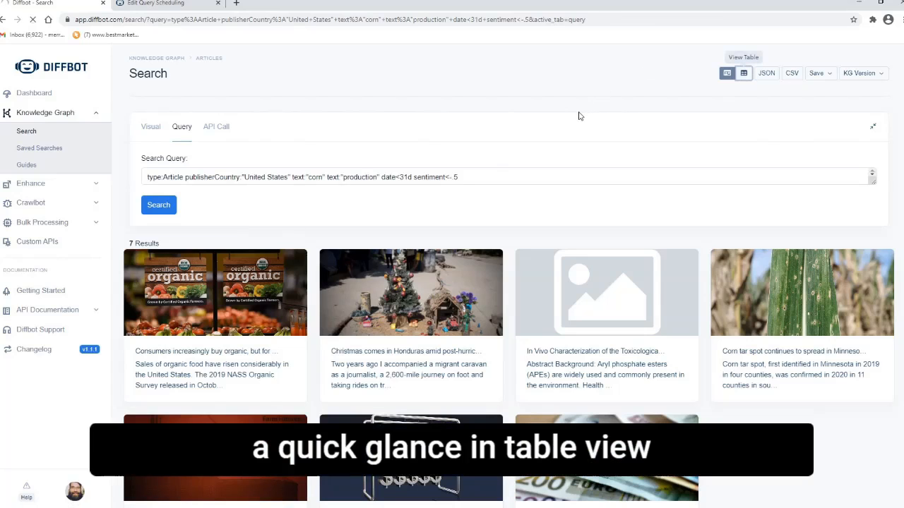
click(742, 73)
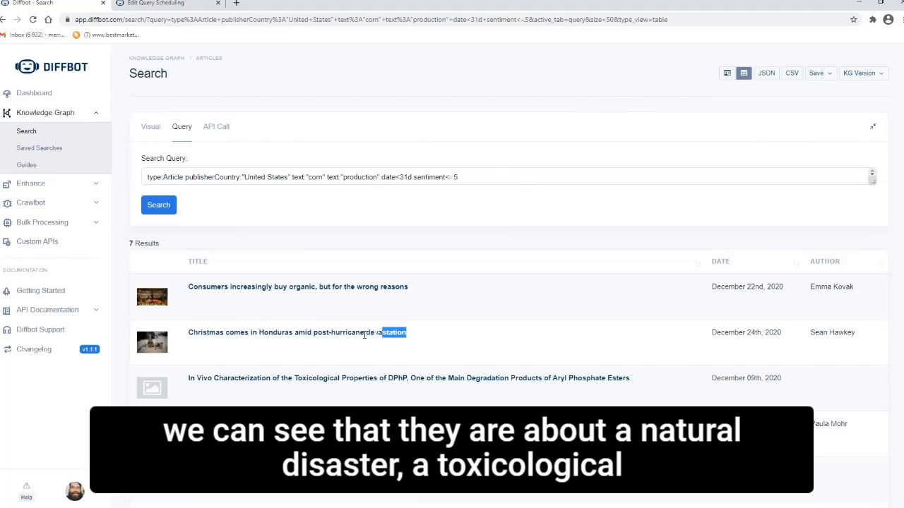
scroll(down, 3)
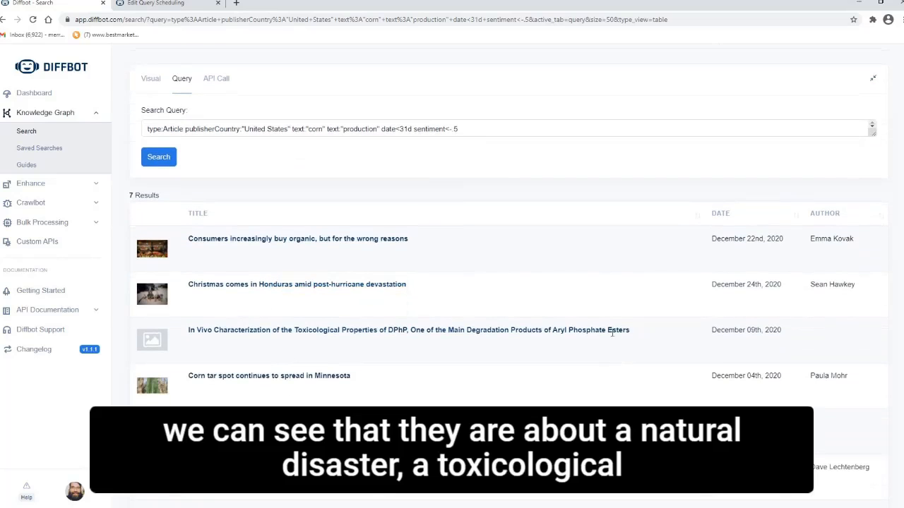
drag(294, 329, 628, 329)
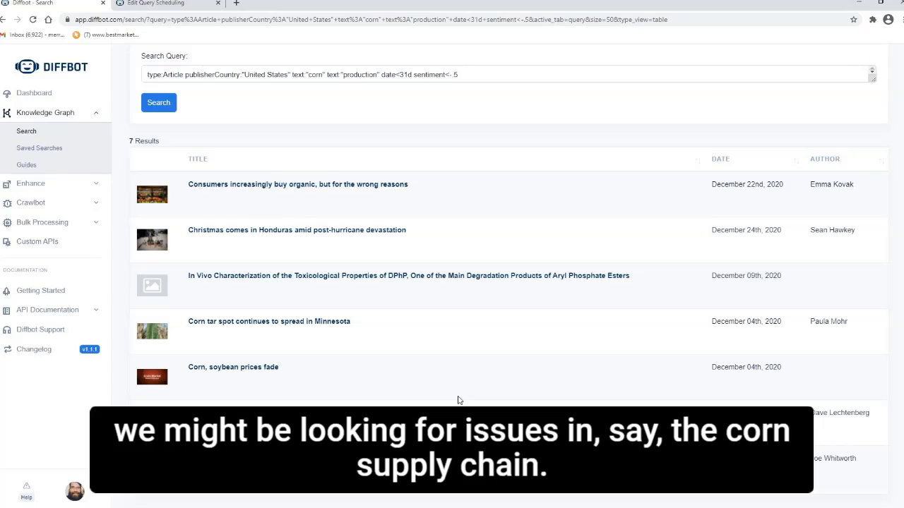
mouse_move(614, 402)
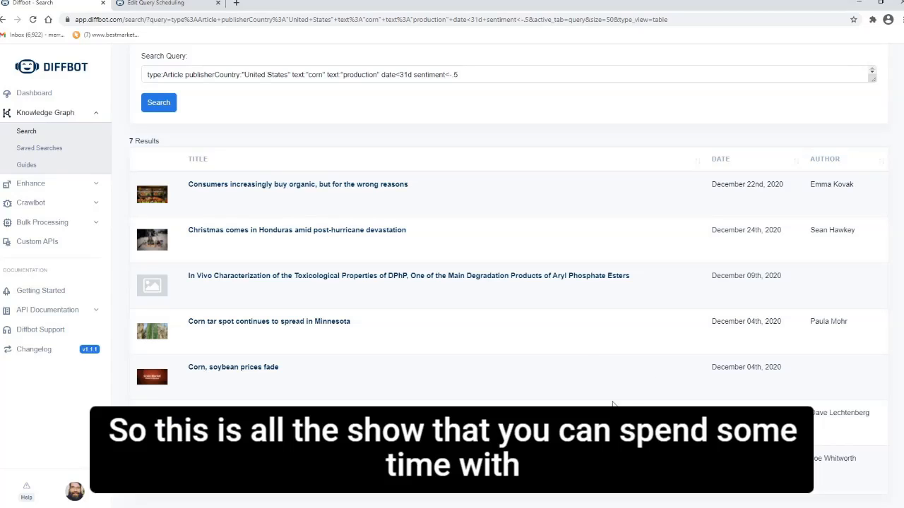
mouse_move(603, 401)
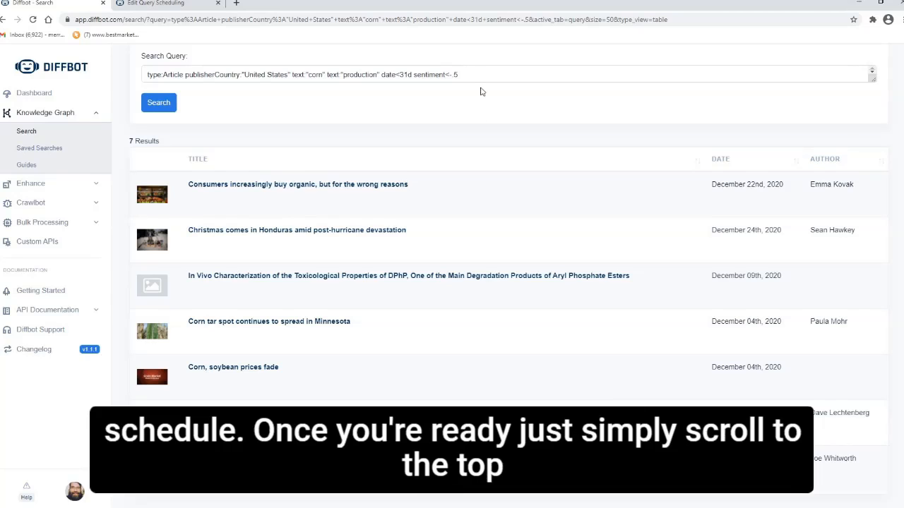
- Copy the negative-sentiment article query into the corn schedule and open Configure Output
triple_click(303, 73)
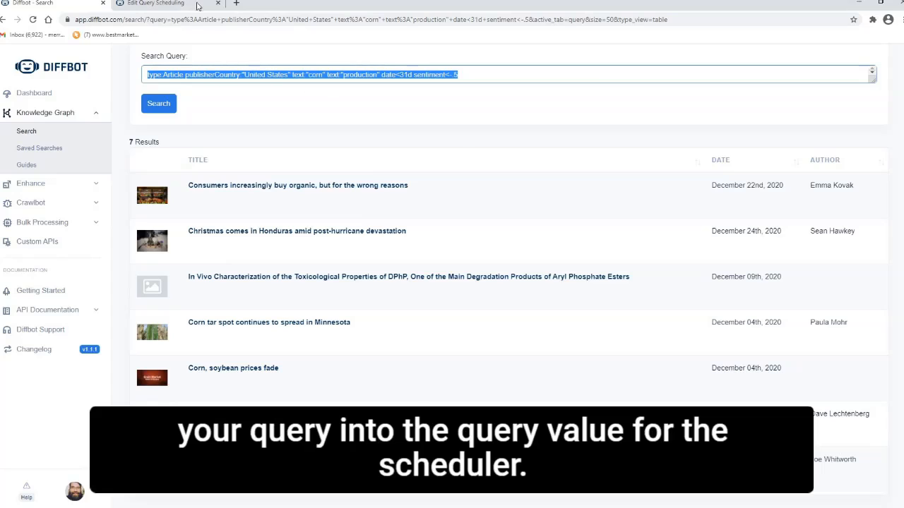
click(158, 4)
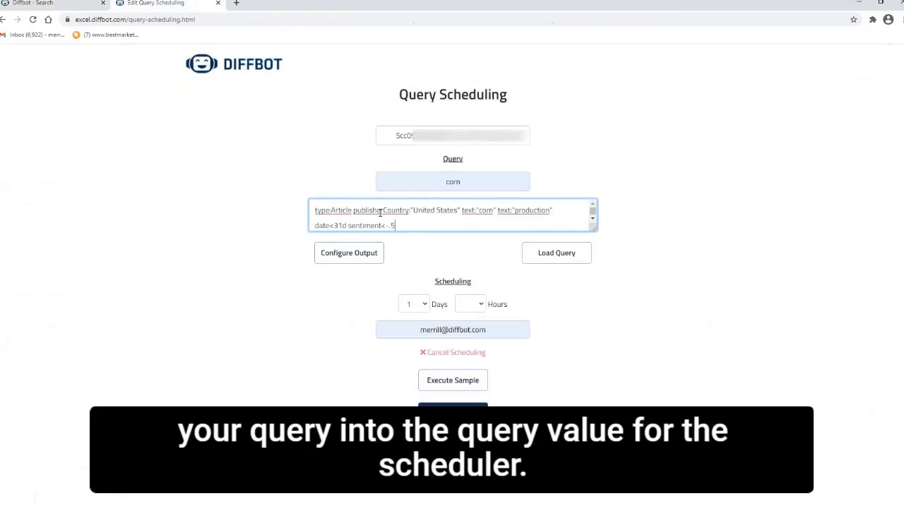
click(452, 136)
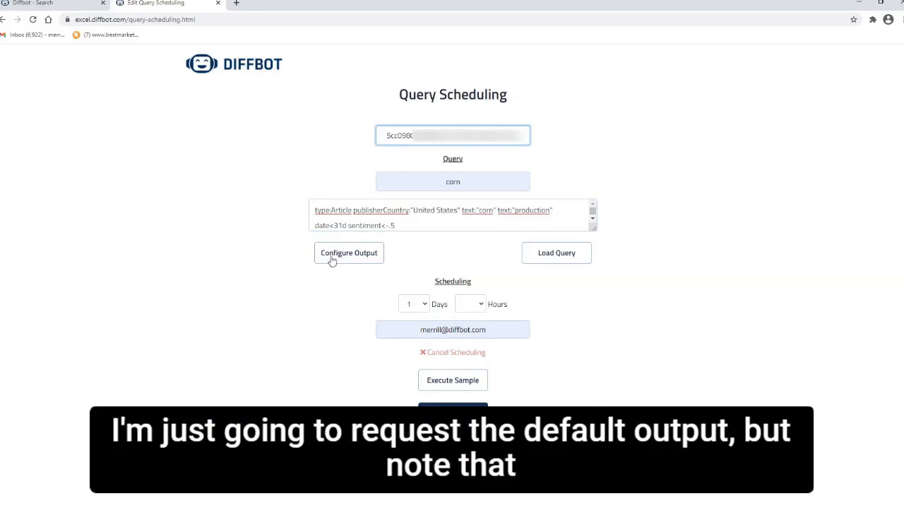
click(348, 253)
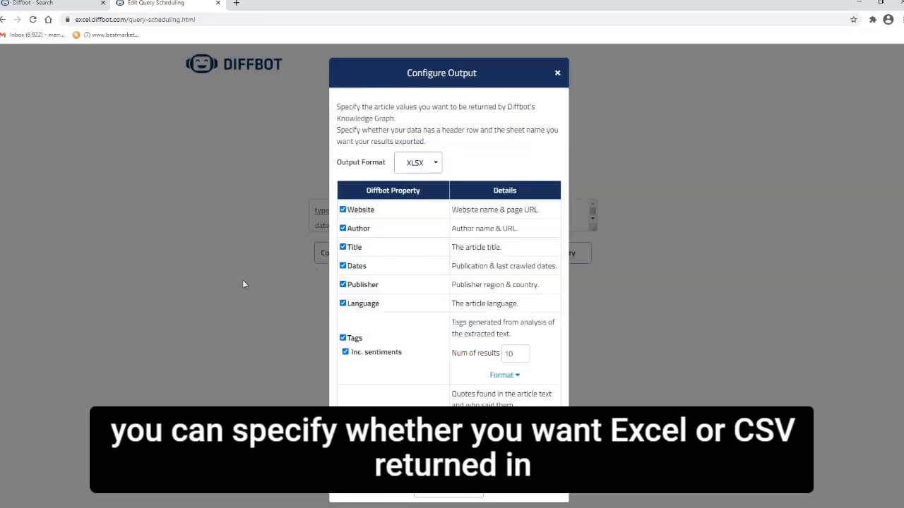
- Close Configure Output, leaving the default XLSX format and all properties selected
click(418, 163)
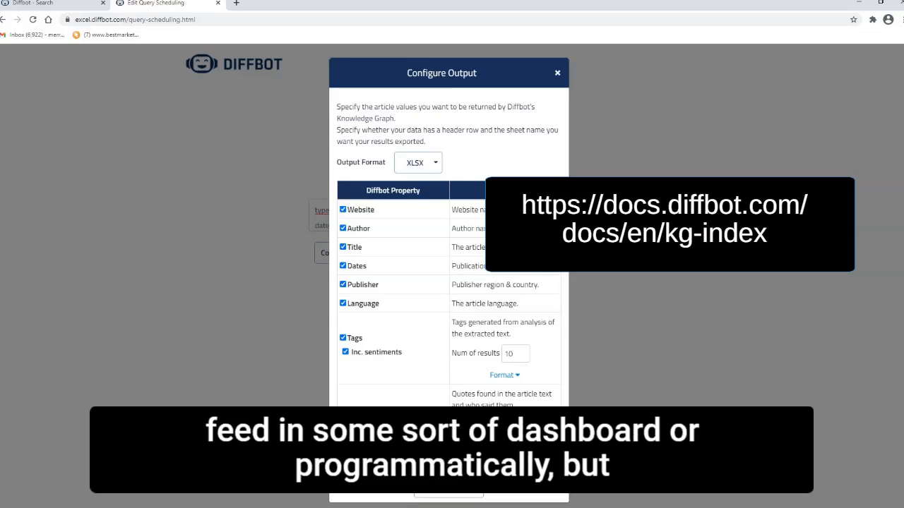
click(557, 73)
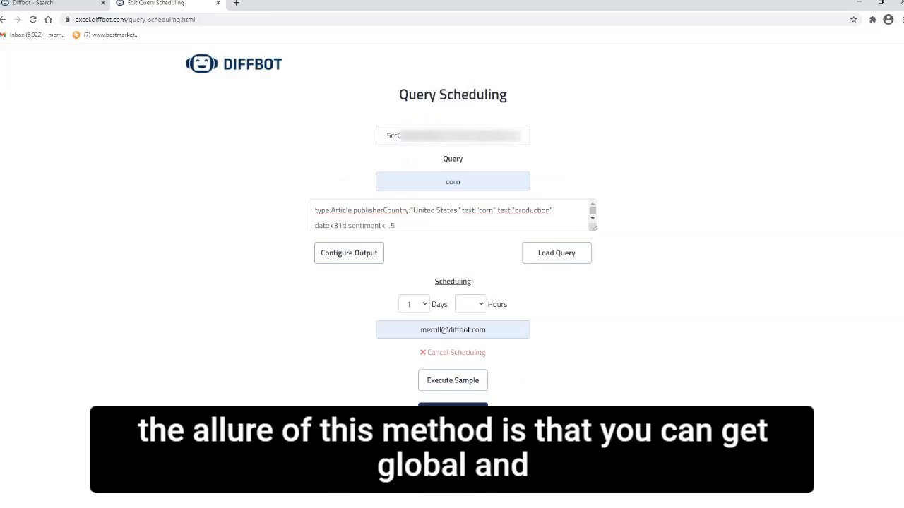
mouse_move(299, 354)
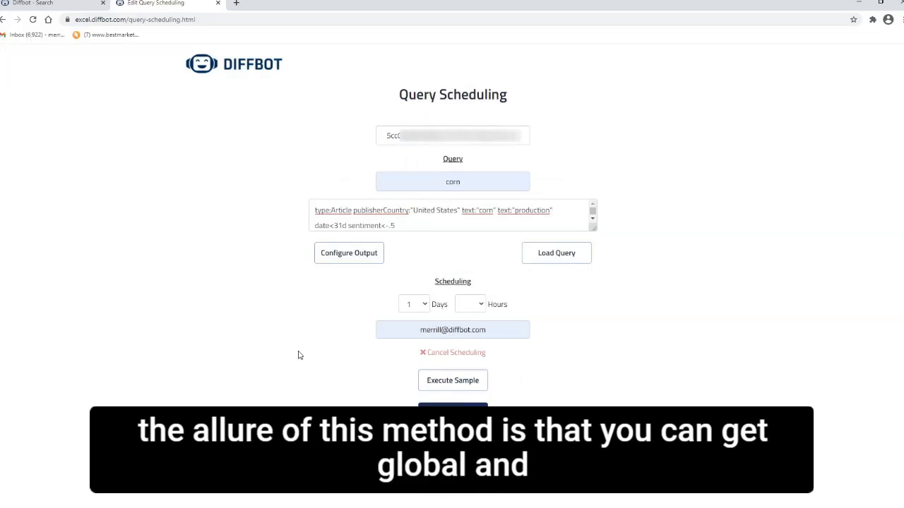